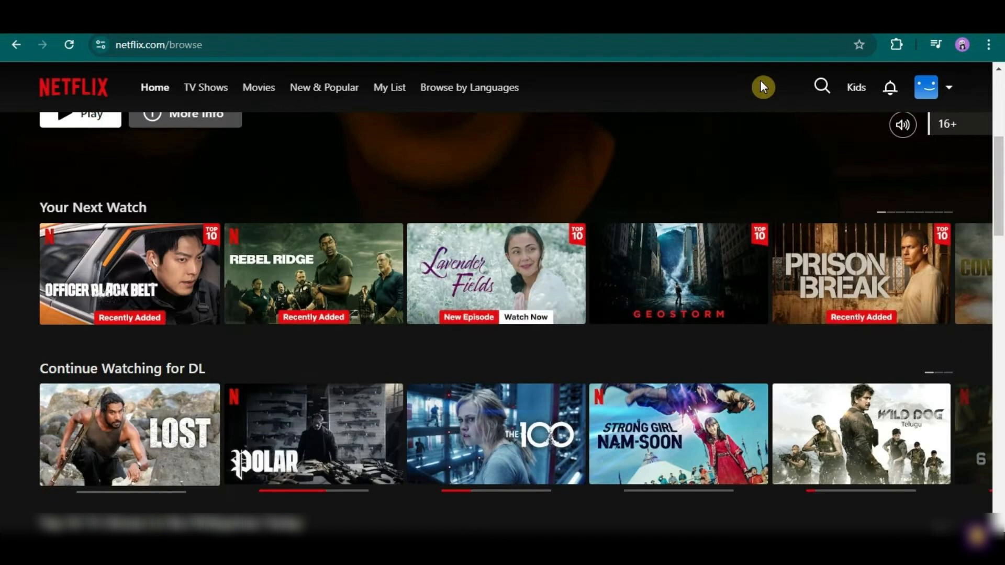
# Step: Open the Account page from the profile avatar's dropdown menu
pyautogui.click(926, 87)
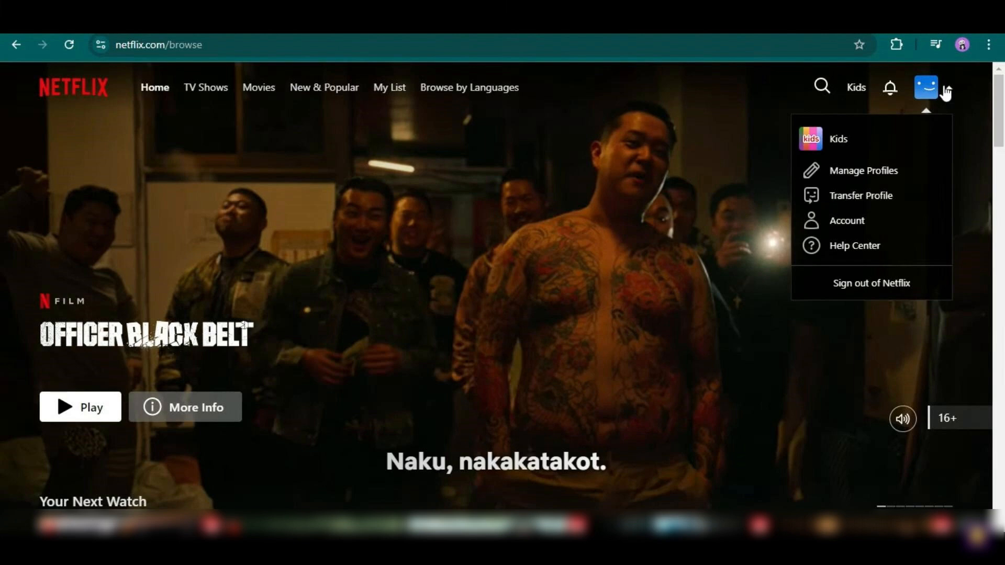
pyautogui.click(846, 220)
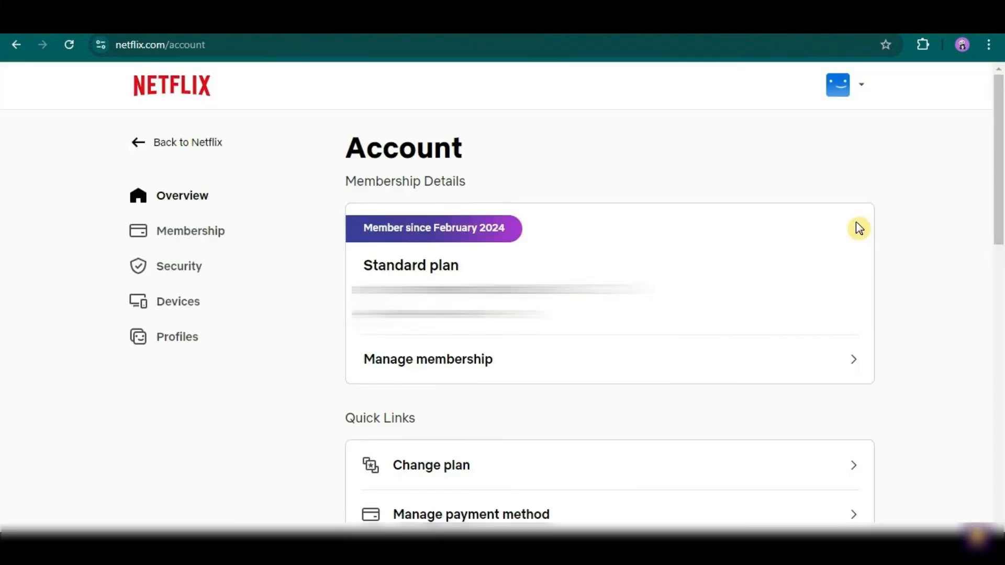